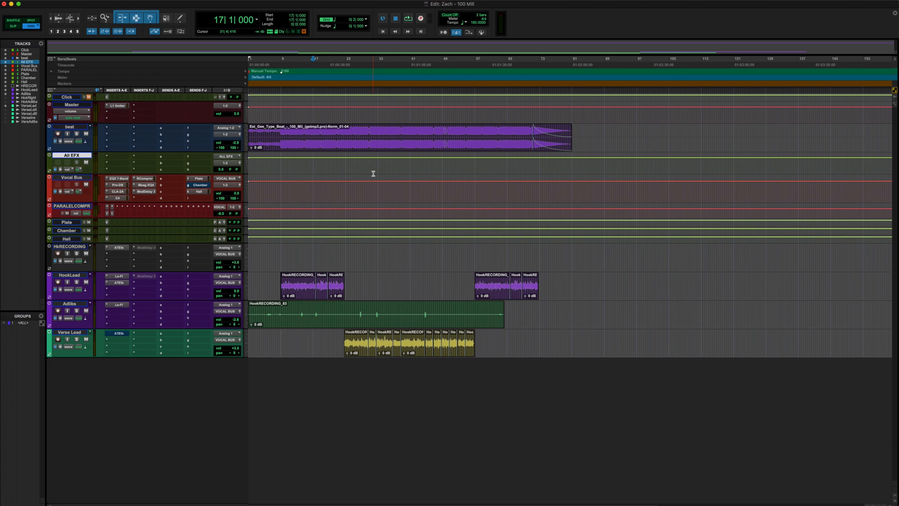
- Create 'JE - Shortcut Session' with Create From Template unchecked and Interleaved checked
{"action": "left_click", "coordinate": [347, 58]}
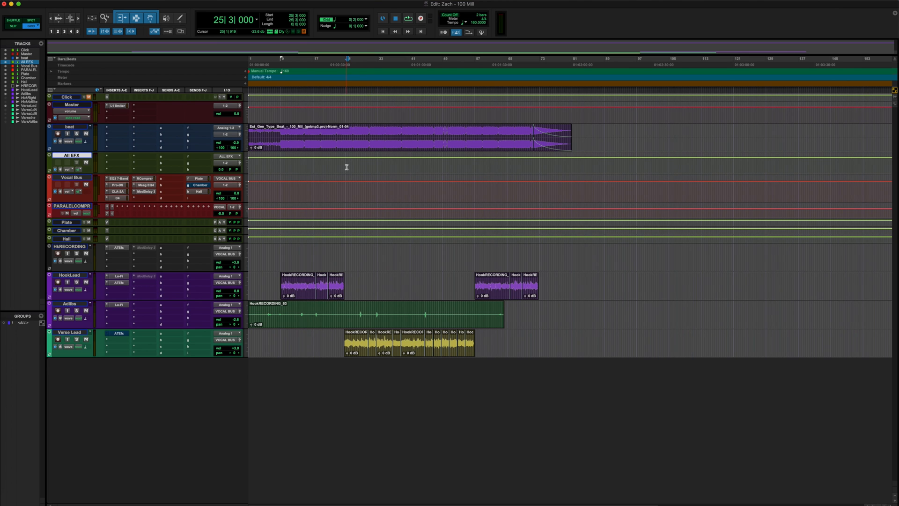
{"action": "left_click", "coordinate": [354, 166]}
{"action": "type", "text": "JE - Shortcut Session"}
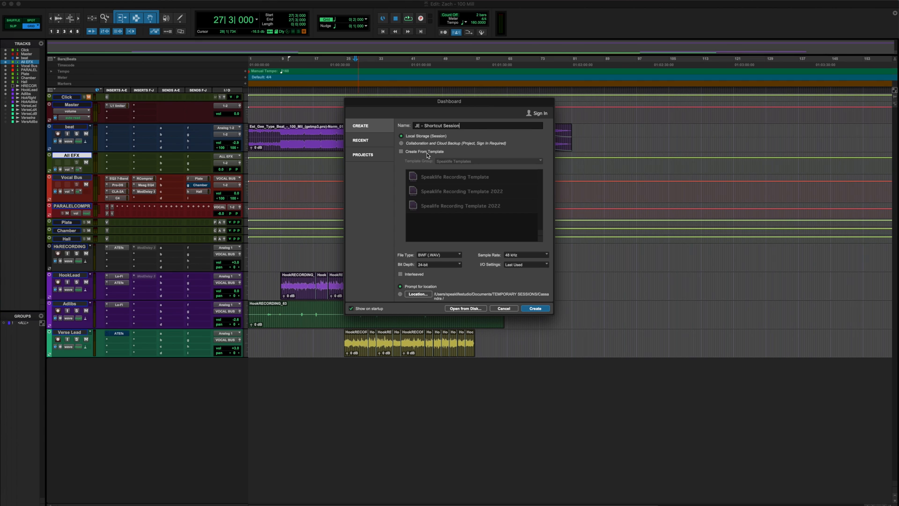
{"action": "left_click", "coordinate": [400, 274]}
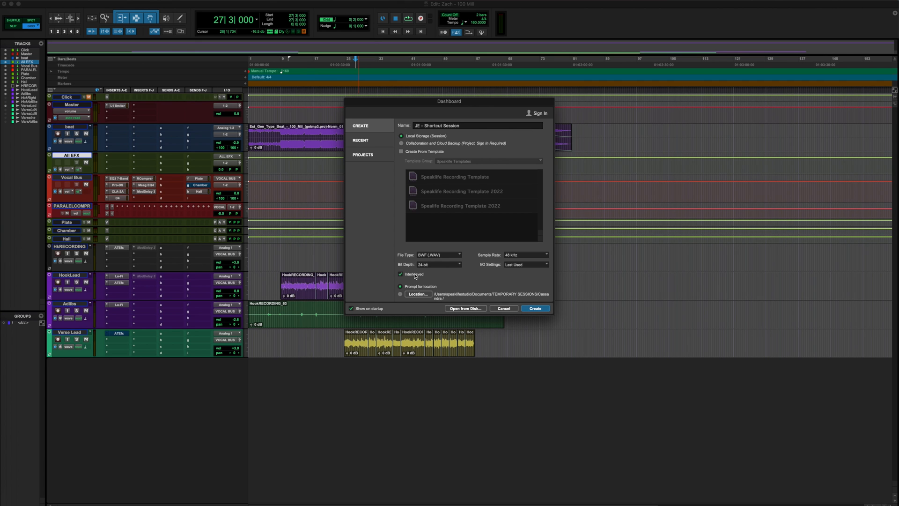
{"action": "left_click", "coordinate": [535, 308]}
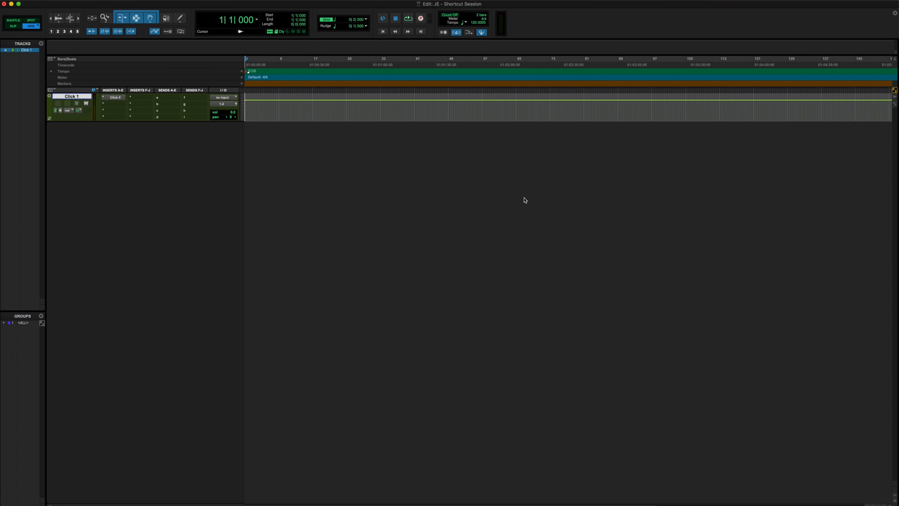
{"action": "left_click", "coordinate": [10, 3]}
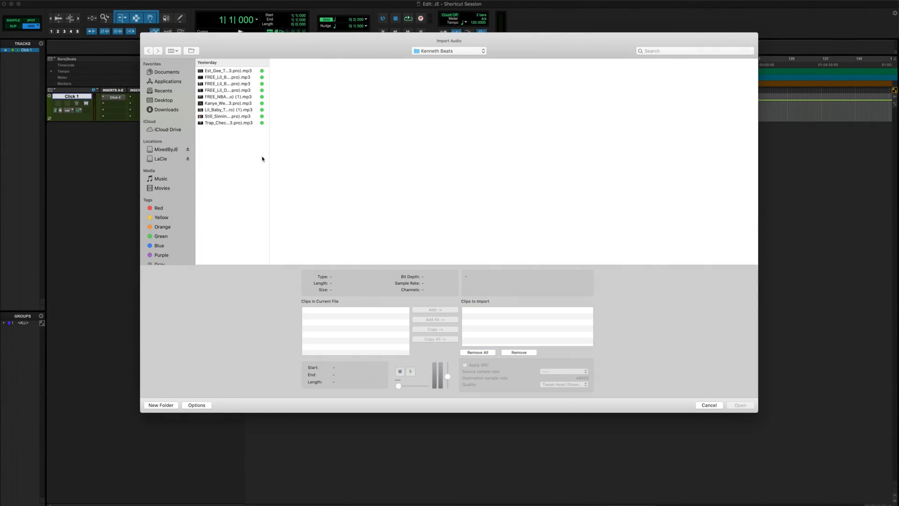
- Select the Est_Gee_Type_Beat MP3 and import it onto its own track
{"action": "left_click", "coordinate": [228, 70]}
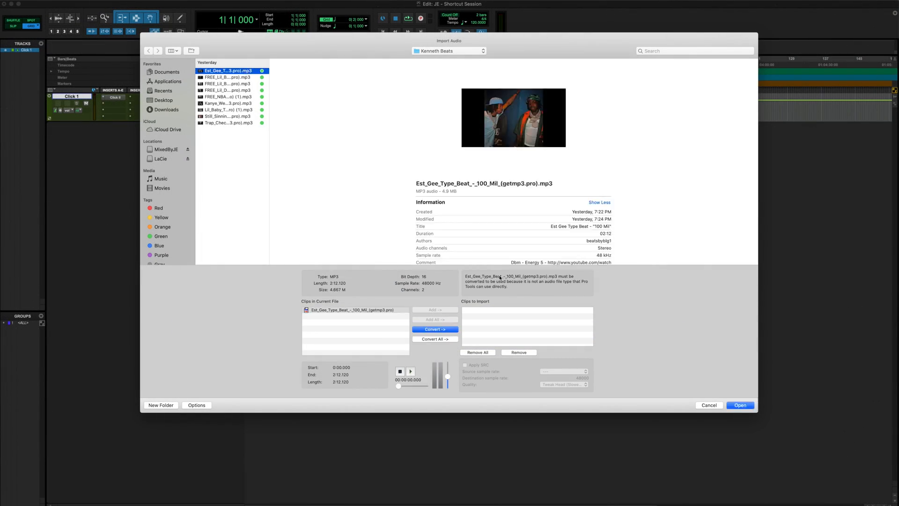
{"action": "left_click", "coordinate": [740, 405]}
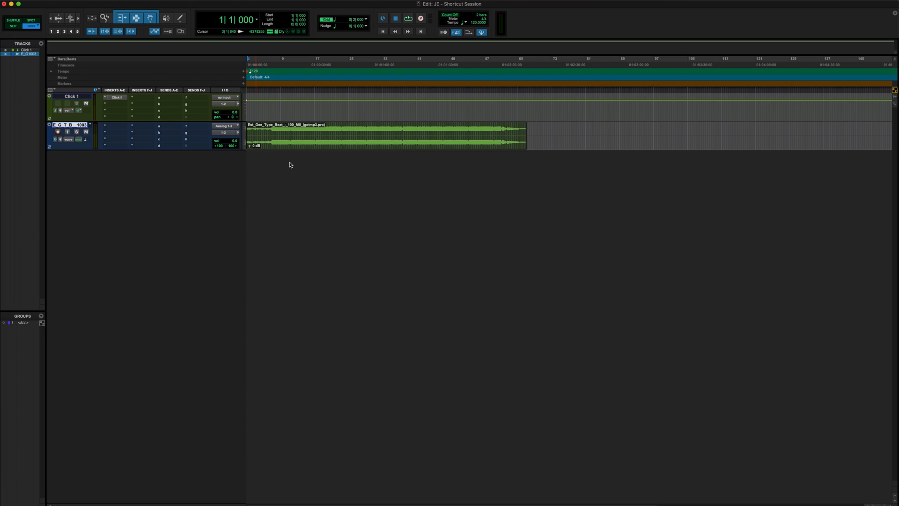
{"action": "mouse_move", "coordinate": [288, 161]}
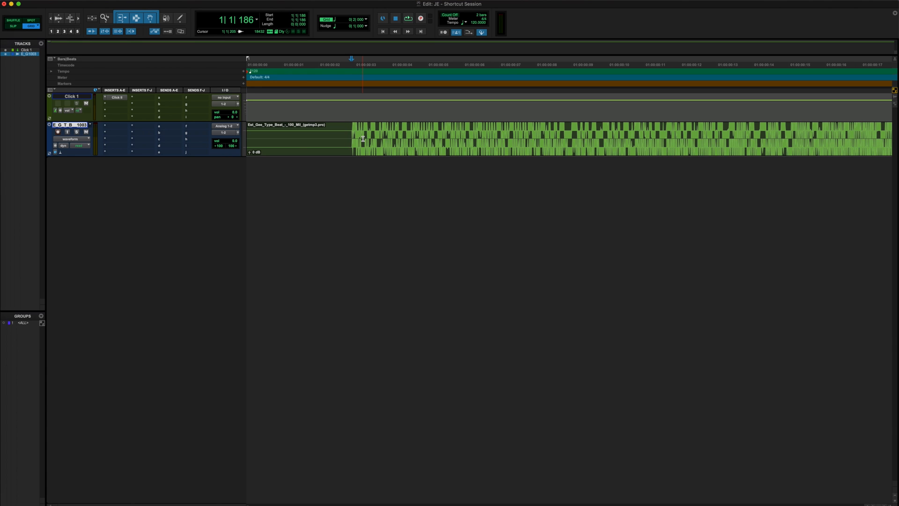
- Trim the beat clip at the point where its music first comes in
{"action": "left_click", "coordinate": [352, 138]}
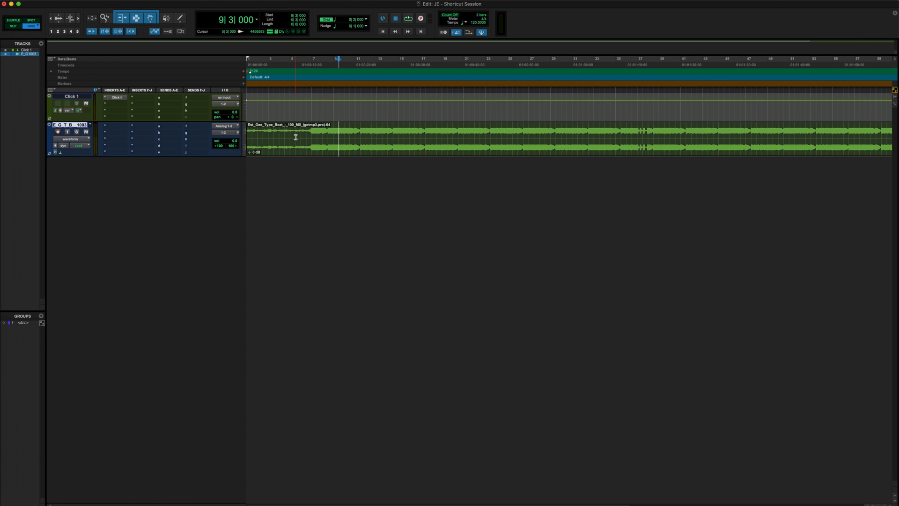
{"action": "left_click", "coordinate": [279, 134]}
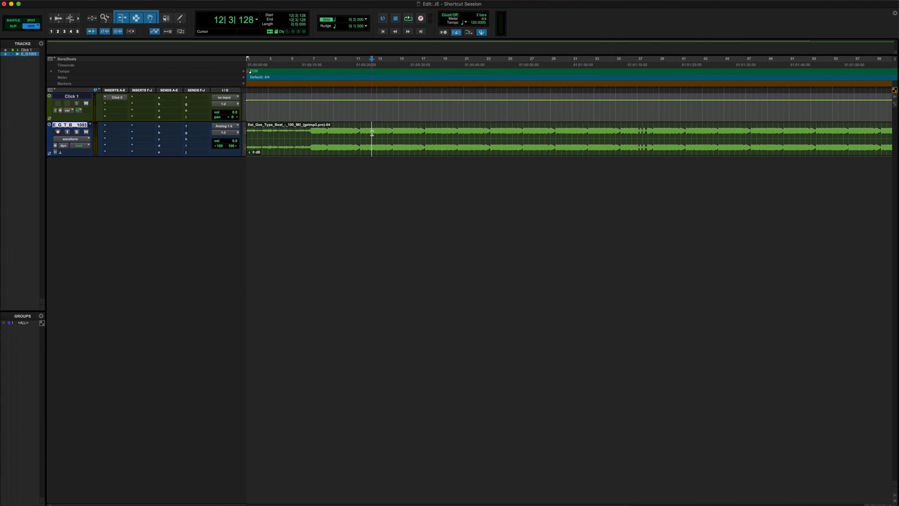
{"action": "left_click", "coordinate": [294, 59]}
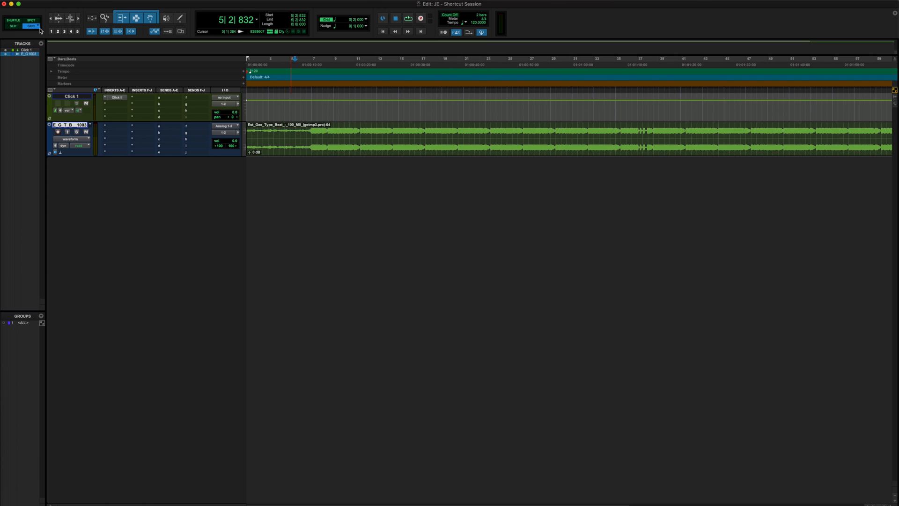
{"action": "left_click", "coordinate": [261, 135]}
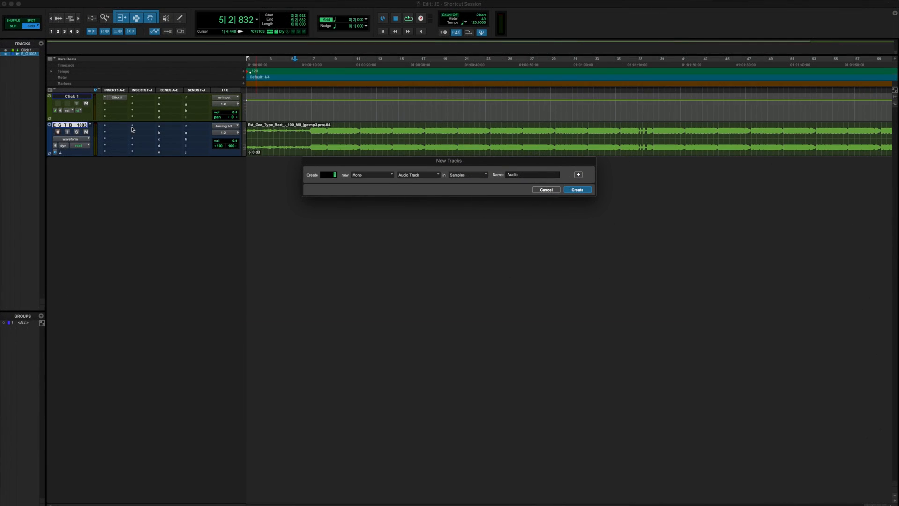
{"action": "mouse_move", "coordinate": [376, 179]}
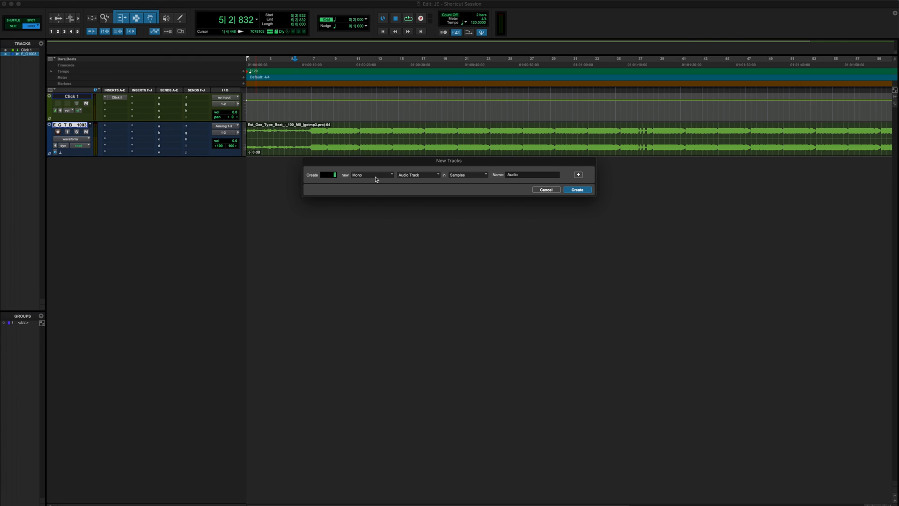
{"action": "mouse_move", "coordinate": [427, 202]}
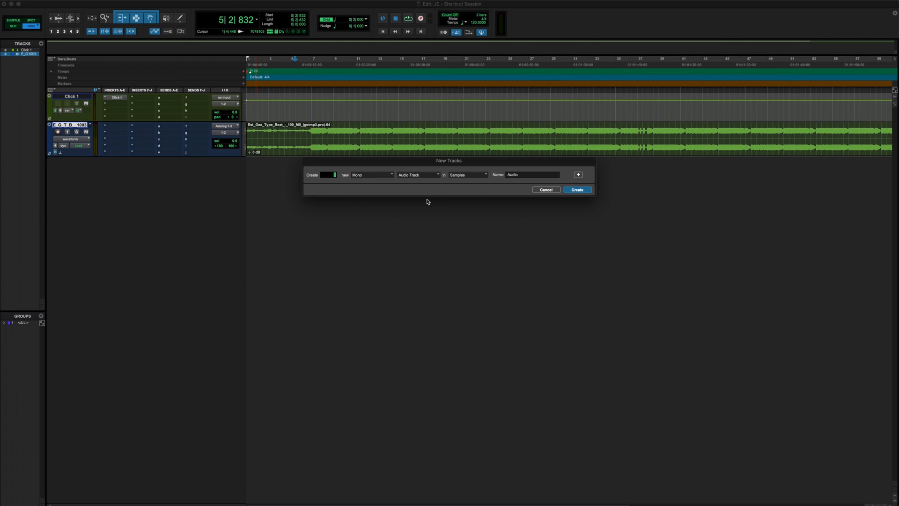
{"action": "left_click", "coordinate": [545, 189]}
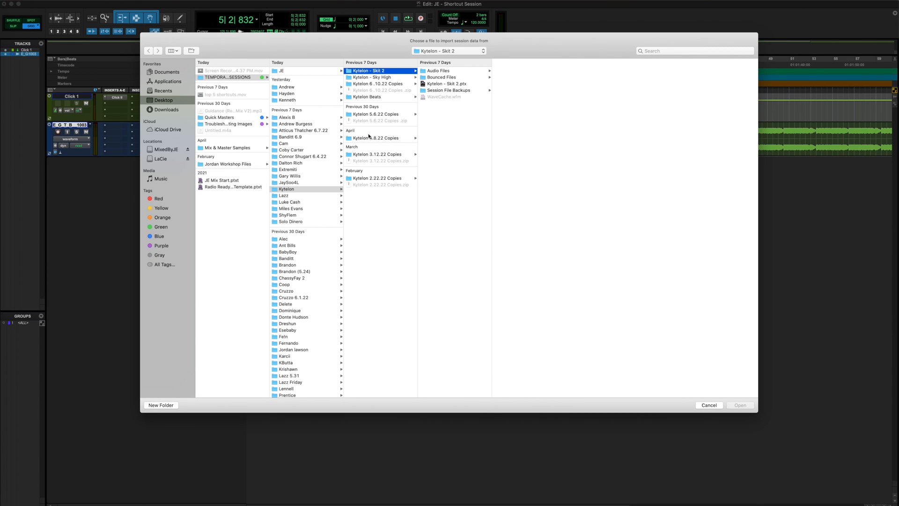
- Open the Radio Ready Vocal Recording Template.ptxt session data for import
{"action": "left_click", "coordinate": [233, 186]}
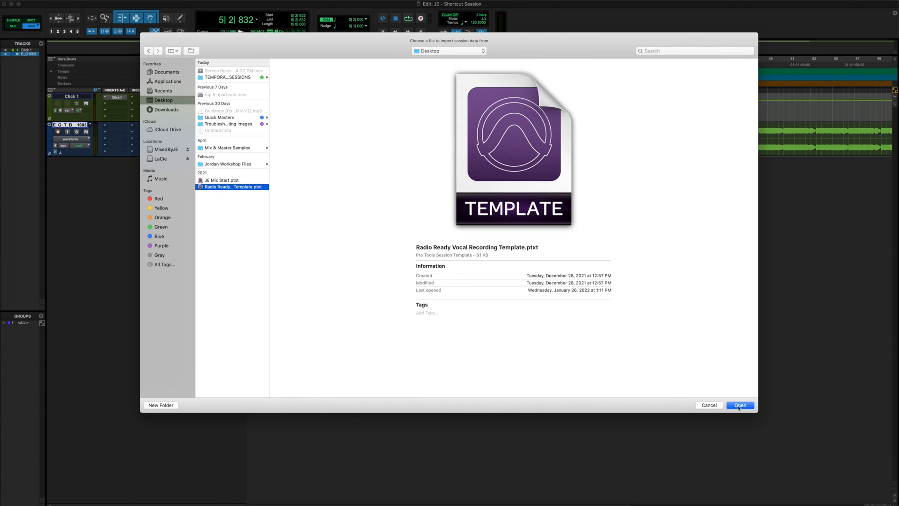
{"action": "left_click", "coordinate": [739, 404]}
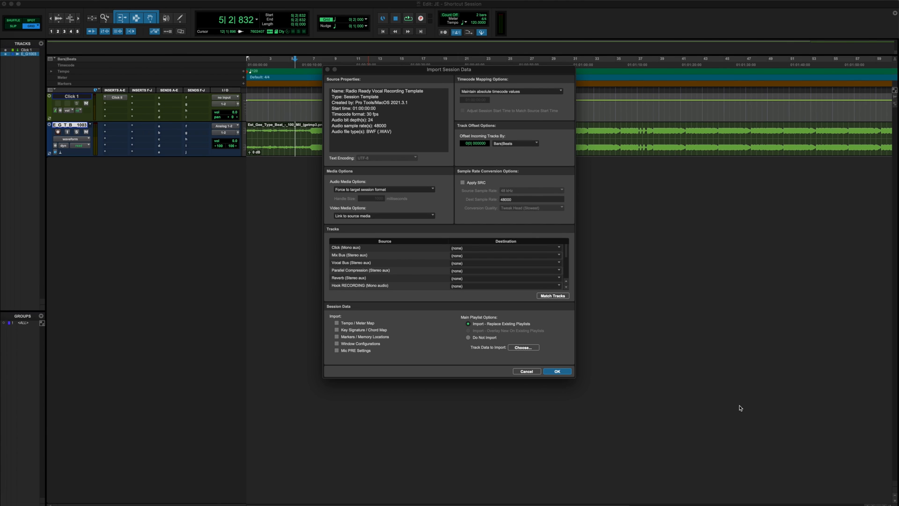
{"action": "mouse_move", "coordinate": [357, 255]}
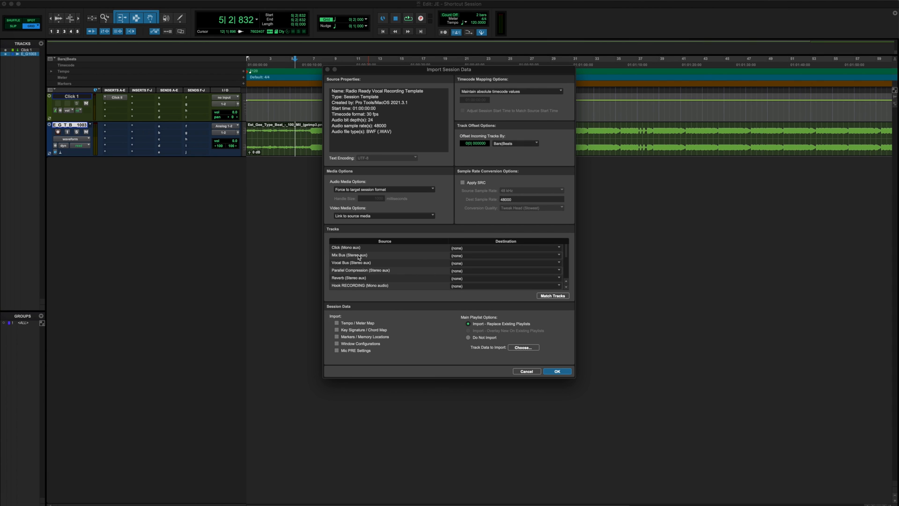
- Scroll the Tracks list and Shift-click to select every template source track
{"action": "scroll", "scroll_direction": "down", "scroll_amount": 3}
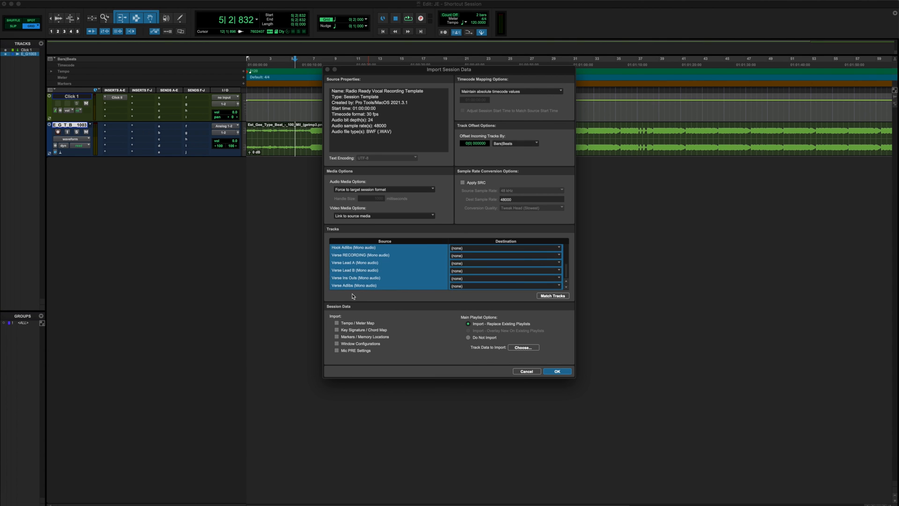
{"action": "left_click", "coordinate": [555, 371]}
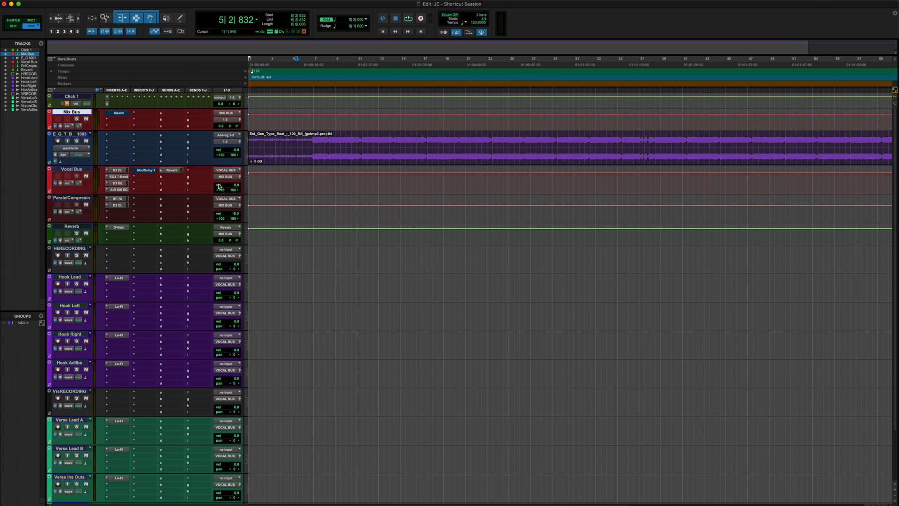
{"action": "mouse_move", "coordinate": [235, 254]}
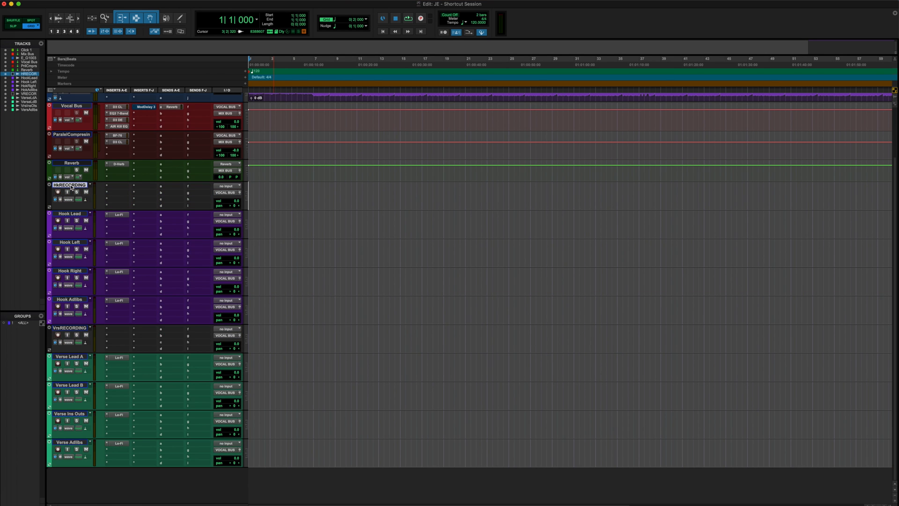
{"action": "mouse_move", "coordinate": [72, 299]}
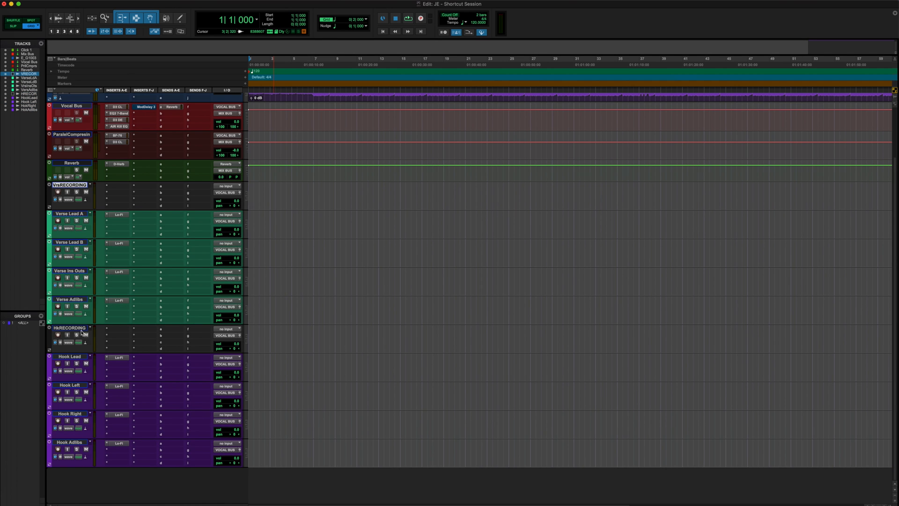
- Move the VrsRECORDING and Verse tracks above HkRECORDING, then select the HkRECORDING track
{"action": "left_click", "coordinate": [68, 327]}
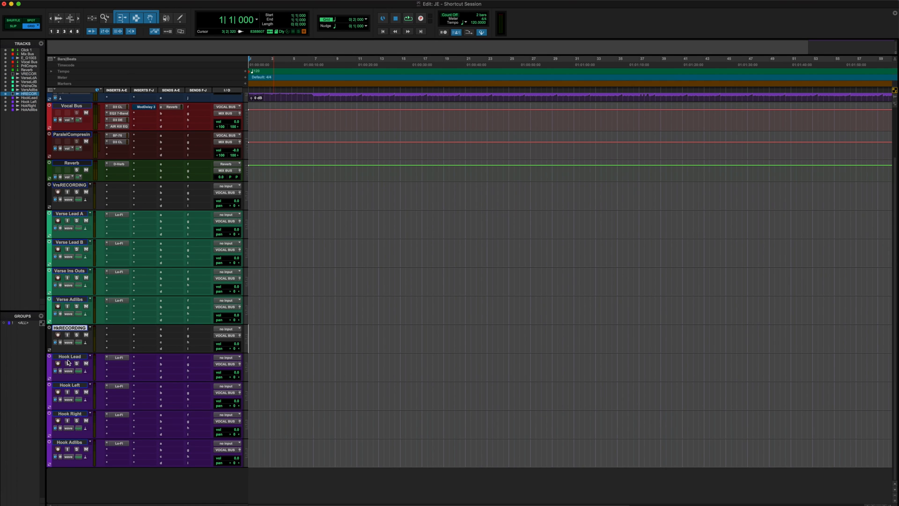
{"action": "mouse_move", "coordinate": [77, 444]}
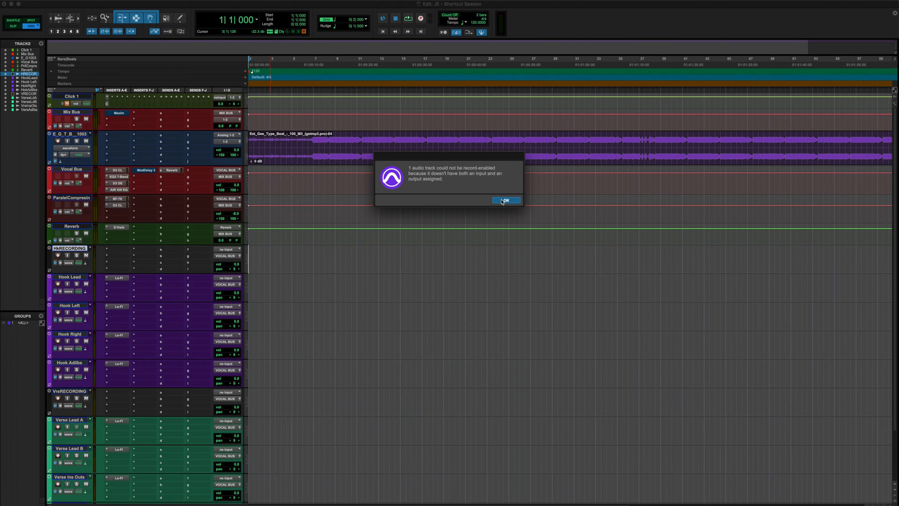
- Move the Hook tracks back above Verse and dismiss the record-enable warning
{"action": "left_click", "coordinate": [505, 200]}
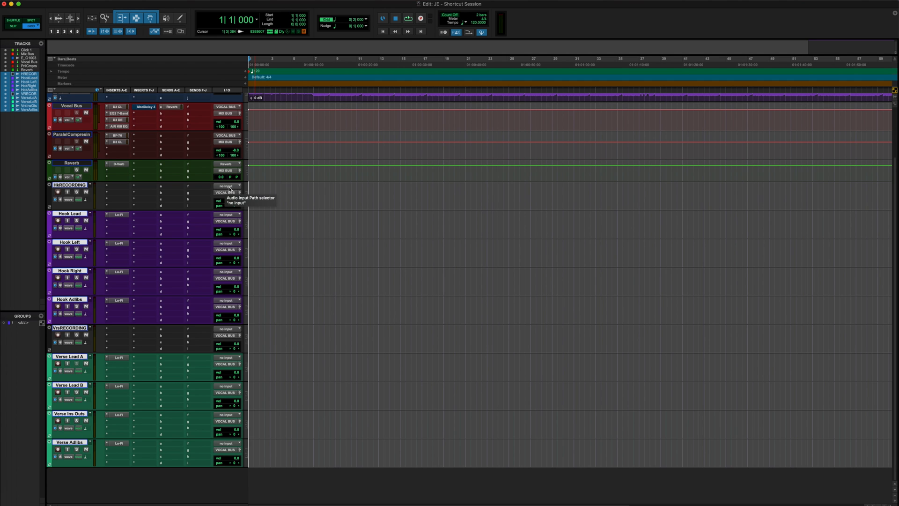
- Assign Analog 1 or Analog 2 (Mono) interface inputs to the vocal recording tracks
{"action": "left_click", "coordinate": [227, 186]}
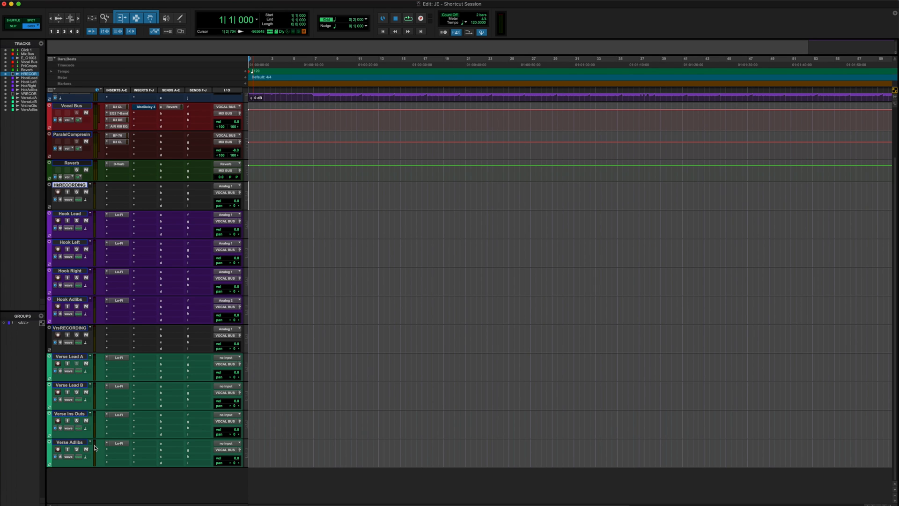
{"action": "mouse_move", "coordinate": [75, 446]}
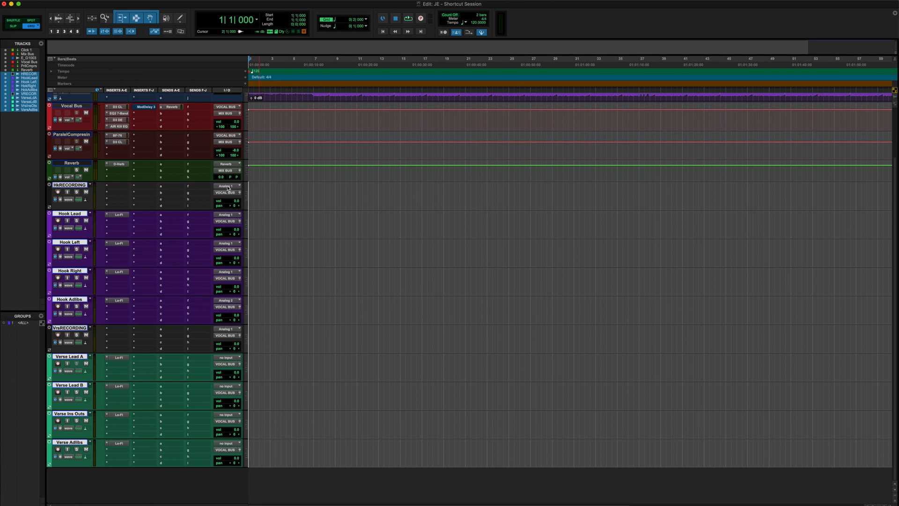
{"action": "left_click", "coordinate": [228, 192]}
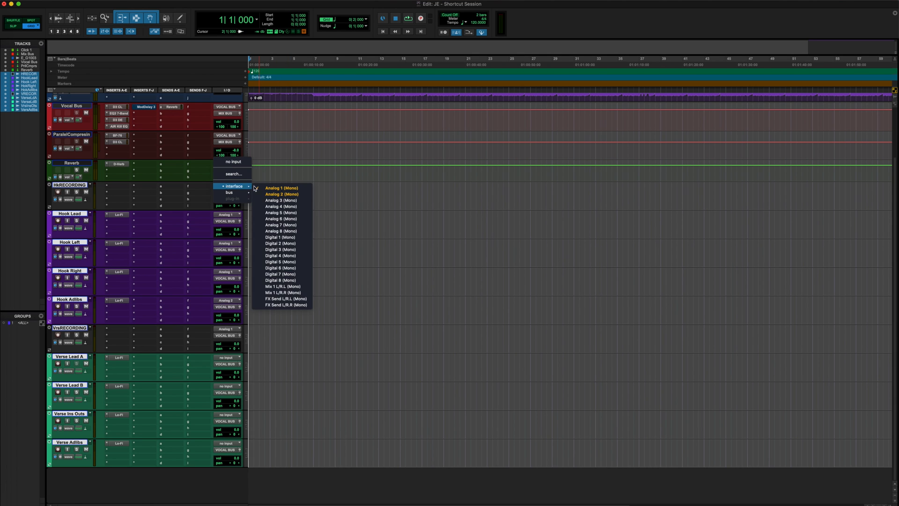
{"action": "left_click", "coordinate": [281, 187]}
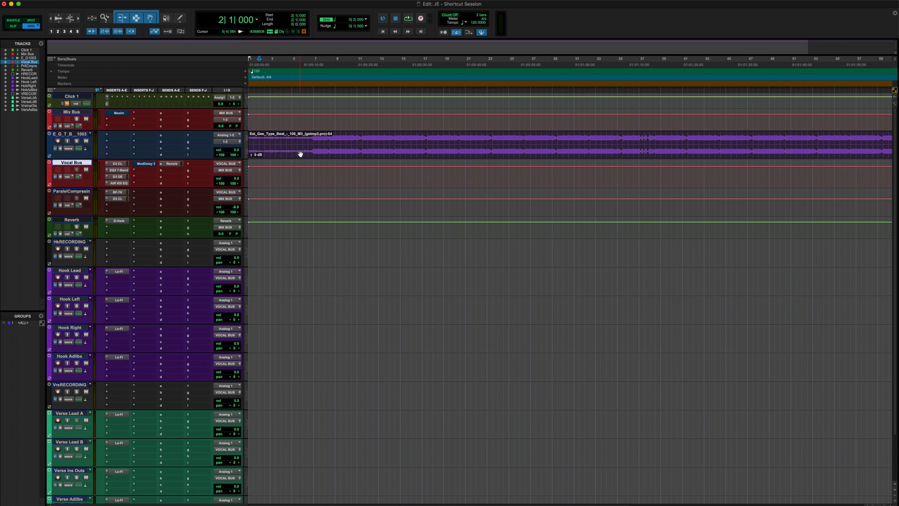
{"action": "left_click", "coordinate": [12, 3]}
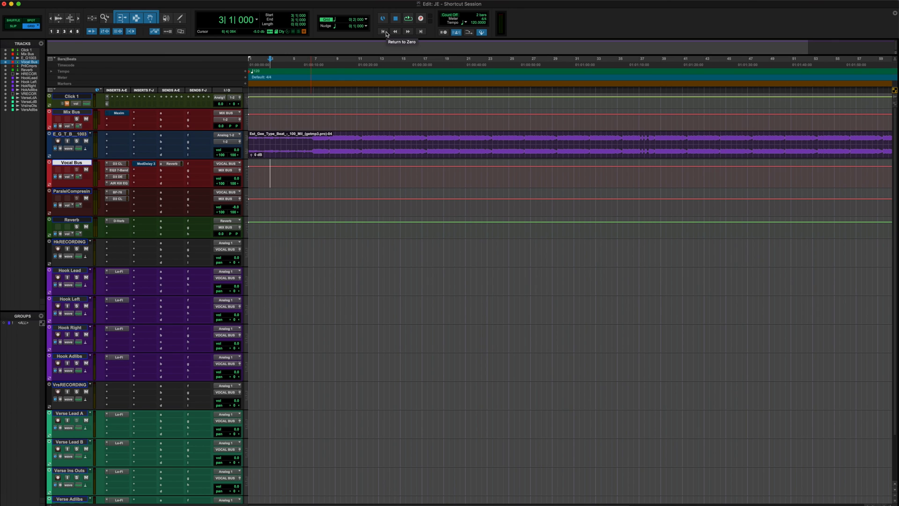
{"action": "left_click", "coordinate": [382, 32]}
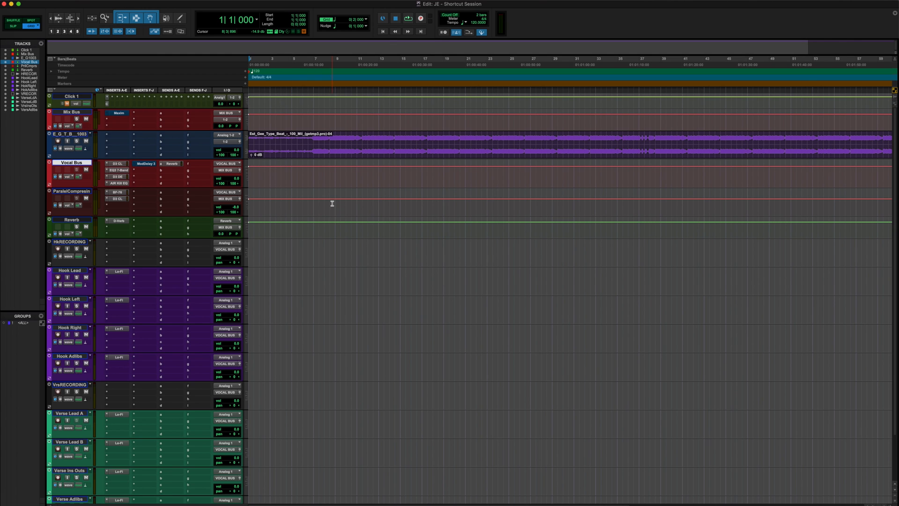
{"action": "left_click", "coordinate": [269, 172]}
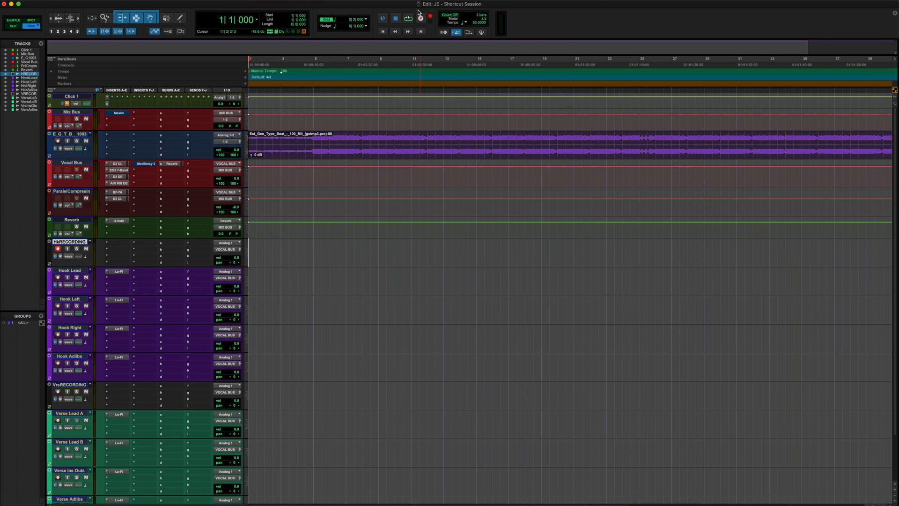
- Choose a recording mode from the transport Record button's right-click menu
{"action": "left_click", "coordinate": [420, 18]}
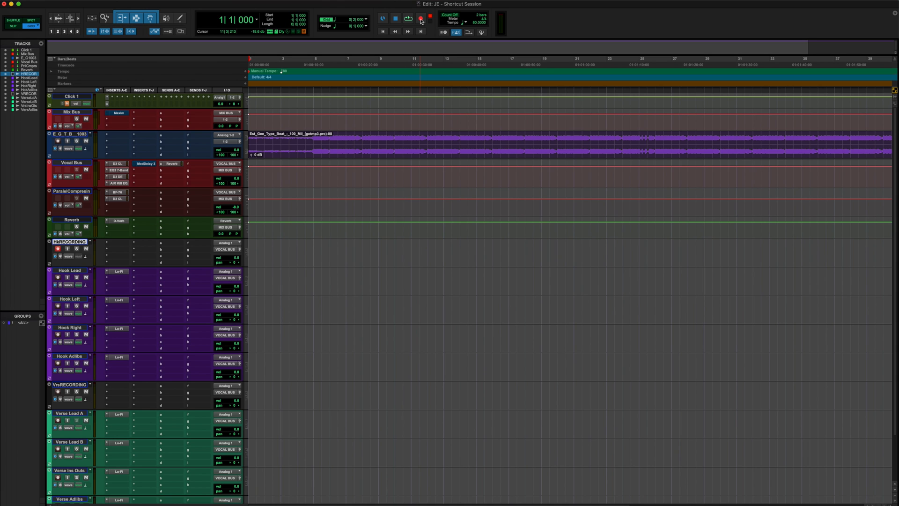
{"action": "mouse_move", "coordinate": [420, 21]}
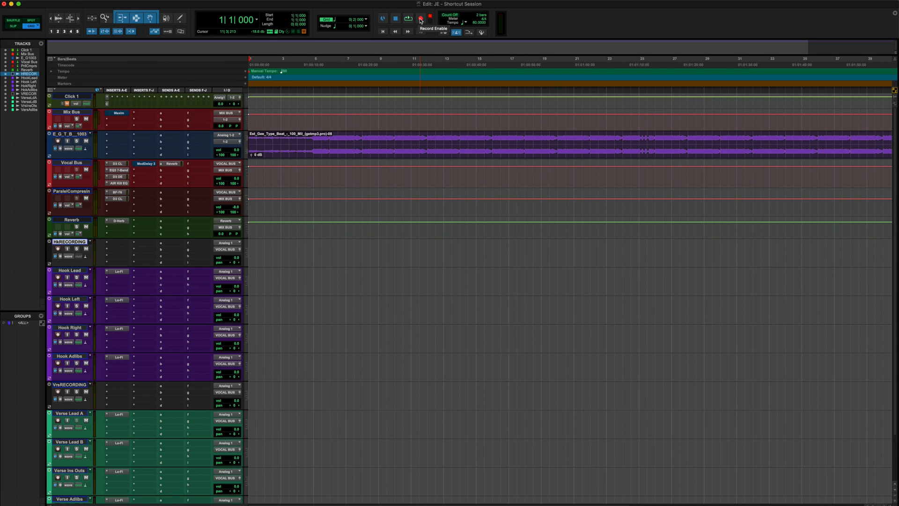
{"action": "left_click", "coordinate": [419, 19]}
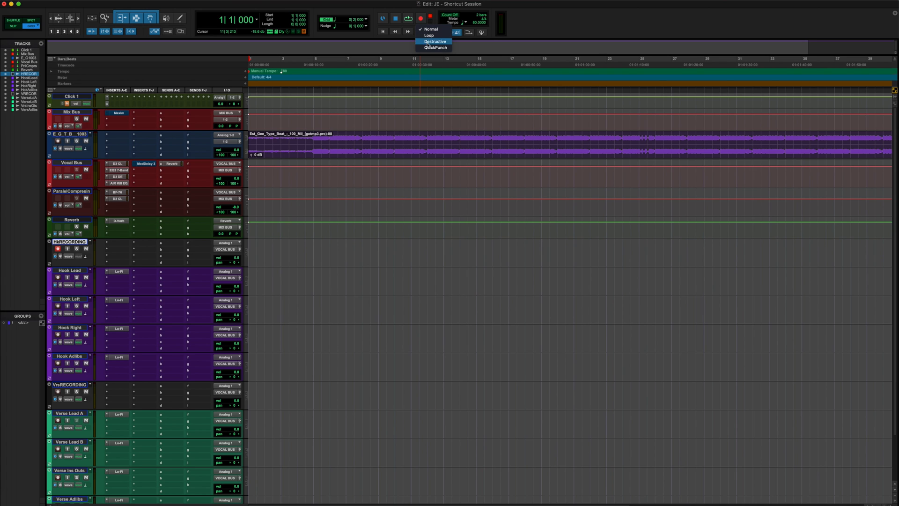
{"action": "left_click", "coordinate": [434, 41]}
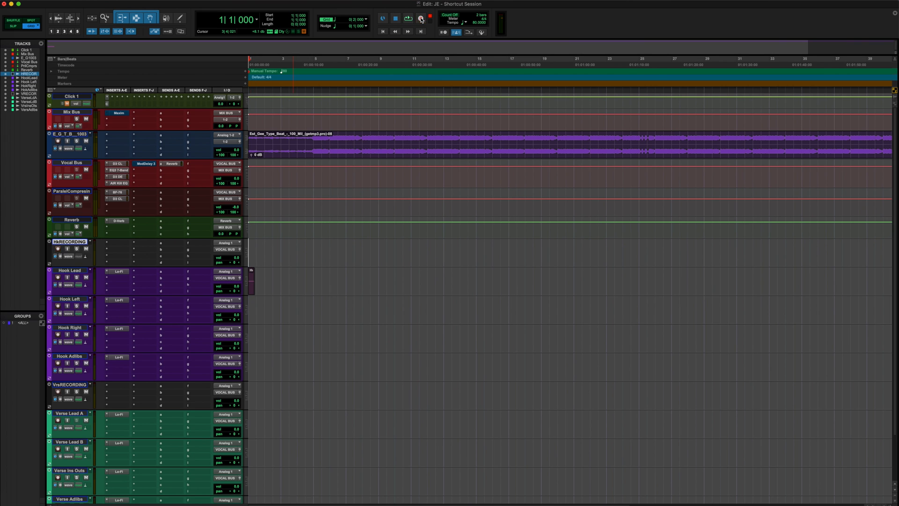
- Record a hook take on HkRECORDING and return to the session start
{"action": "left_click", "coordinate": [408, 18]}
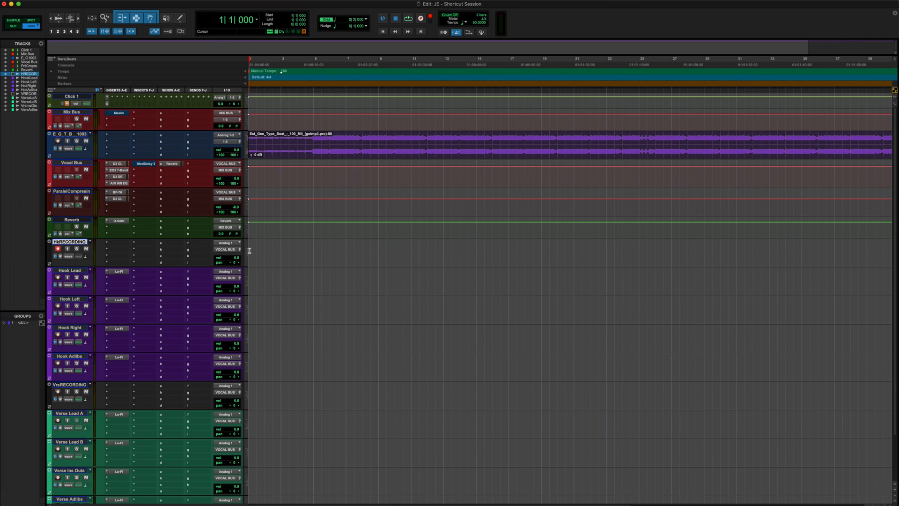
{"action": "left_click", "coordinate": [406, 18]}
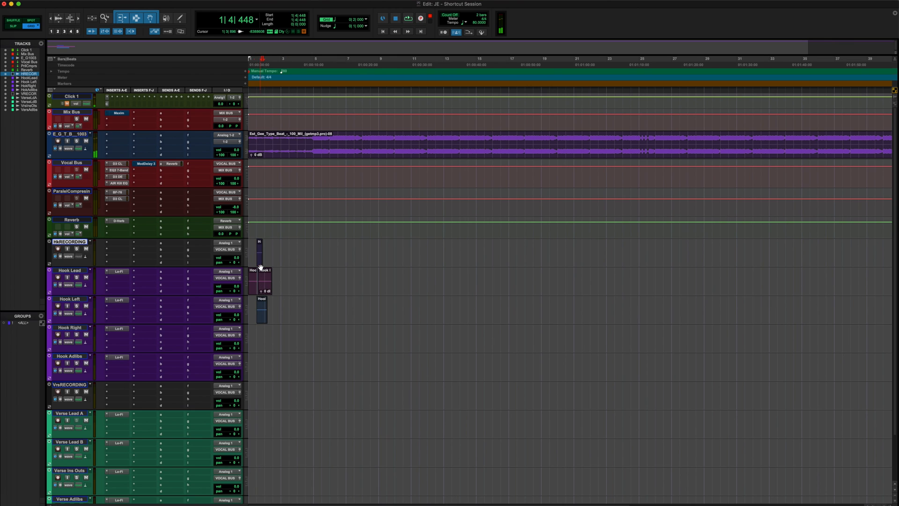
{"action": "left_click", "coordinate": [382, 31]}
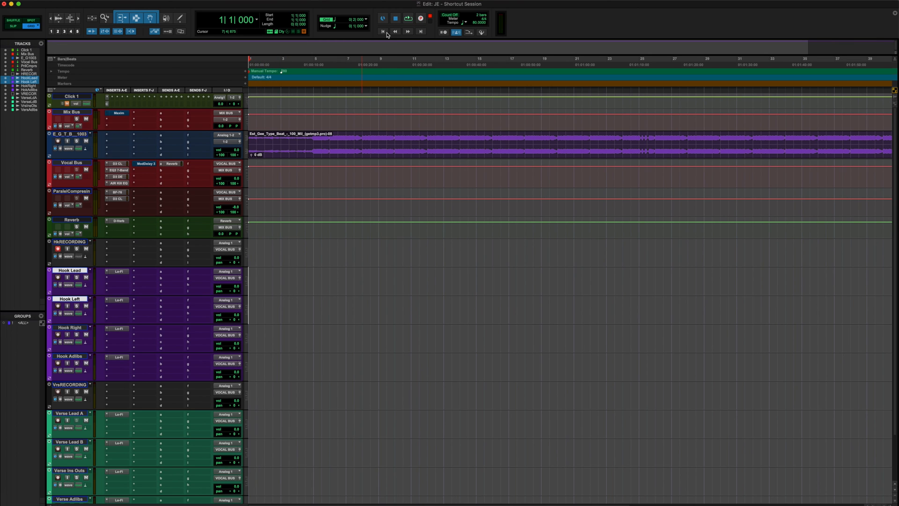
{"action": "left_click", "coordinate": [408, 18]}
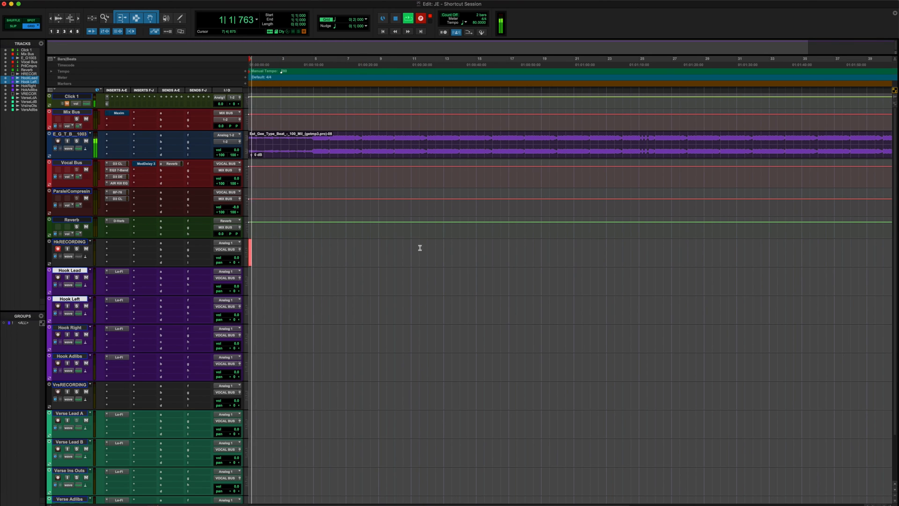
{"action": "left_click", "coordinate": [281, 173]}
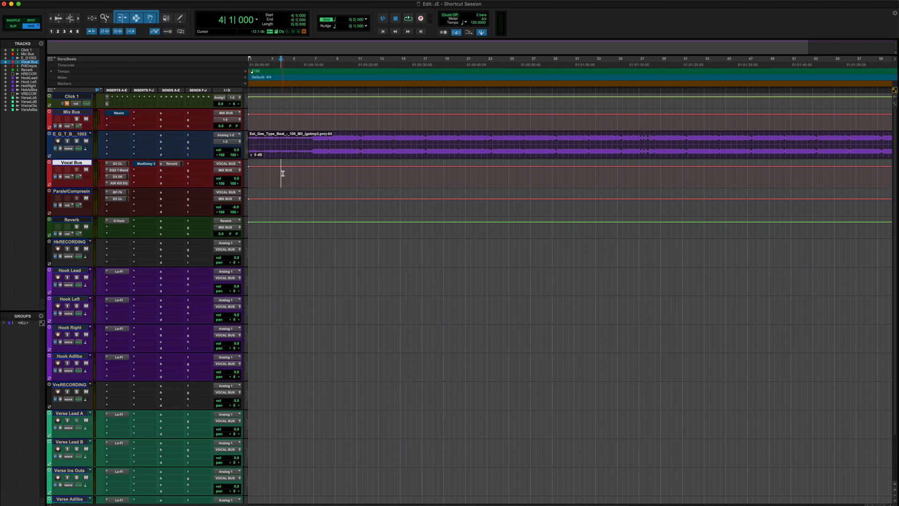
{"action": "left_click", "coordinate": [259, 61]}
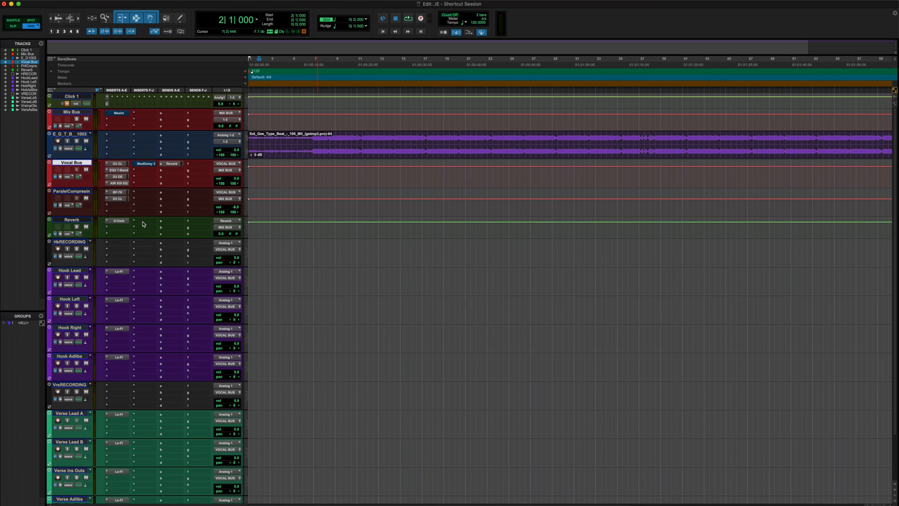
{"action": "mouse_move", "coordinate": [124, 274]}
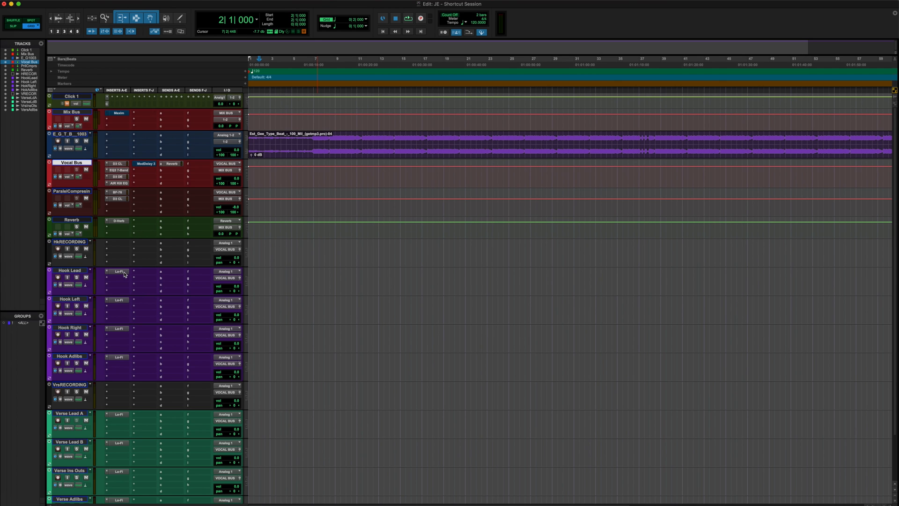
{"action": "mouse_move", "coordinate": [118, 271]}
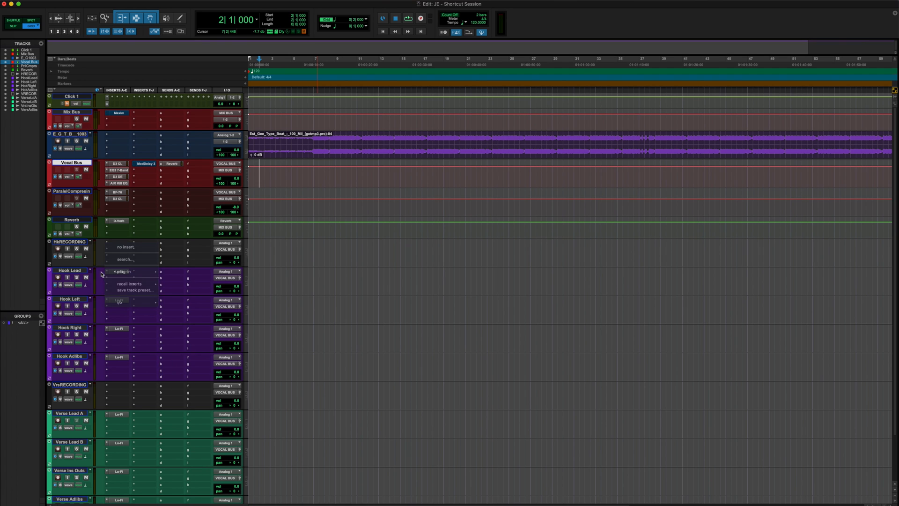
{"action": "left_click", "coordinate": [123, 271]}
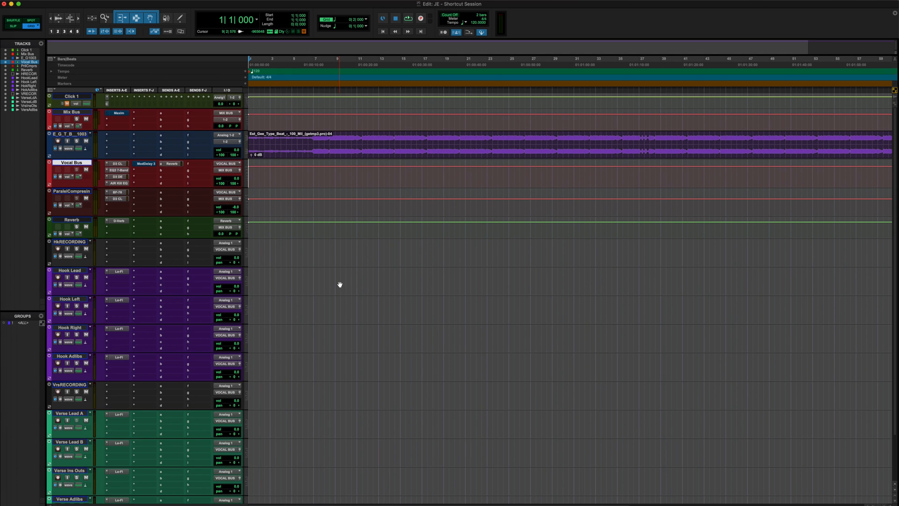
- Record a short hook take on the HkRECORDING track
{"action": "left_click", "coordinate": [382, 128]}
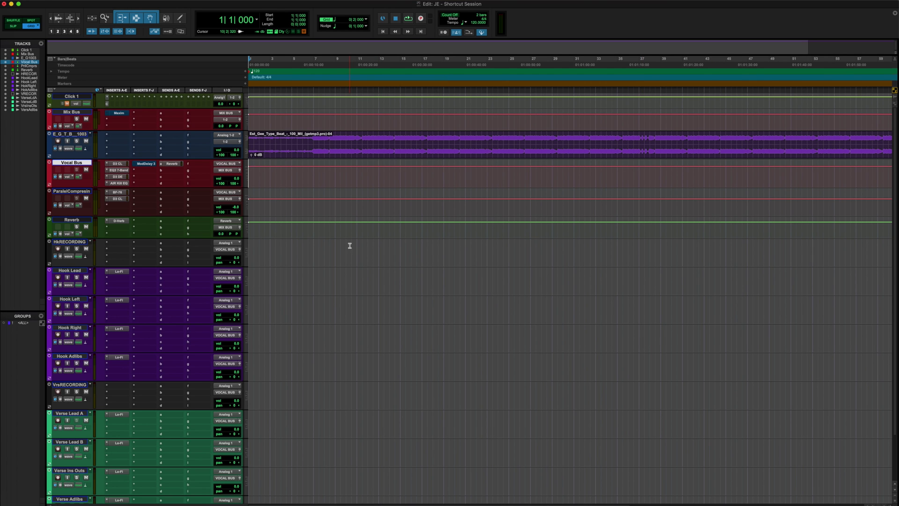
{"action": "left_click", "coordinate": [421, 18]}
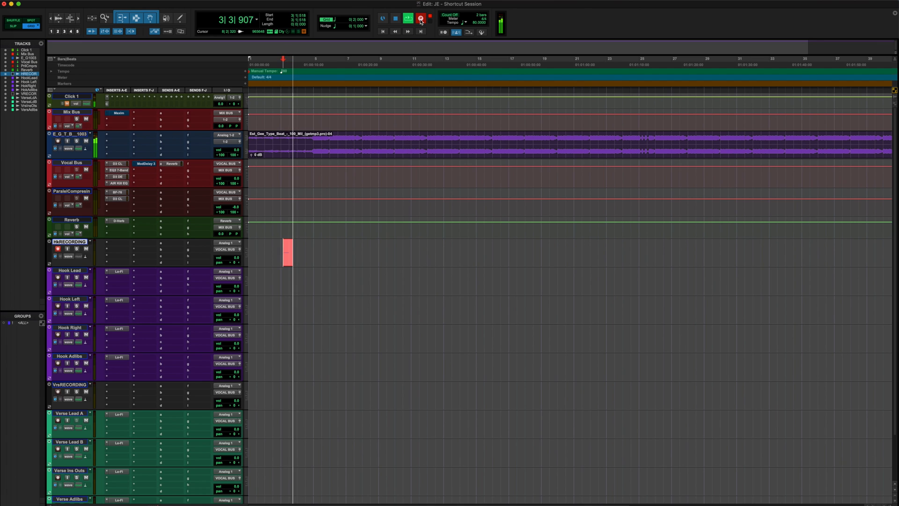
{"action": "left_click", "coordinate": [420, 19]}
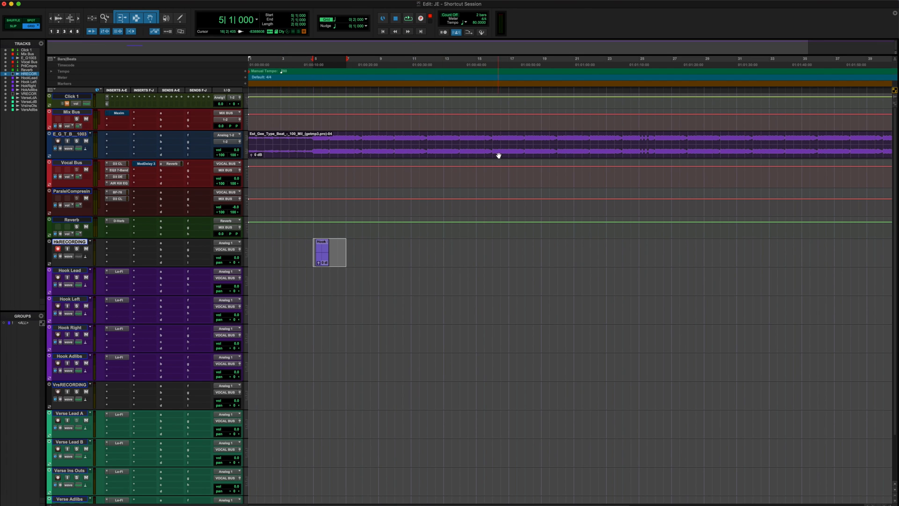
- Copy the hook clip and paste it at bar 17 on the Hook Lead track
{"action": "left_click", "coordinate": [383, 143]}
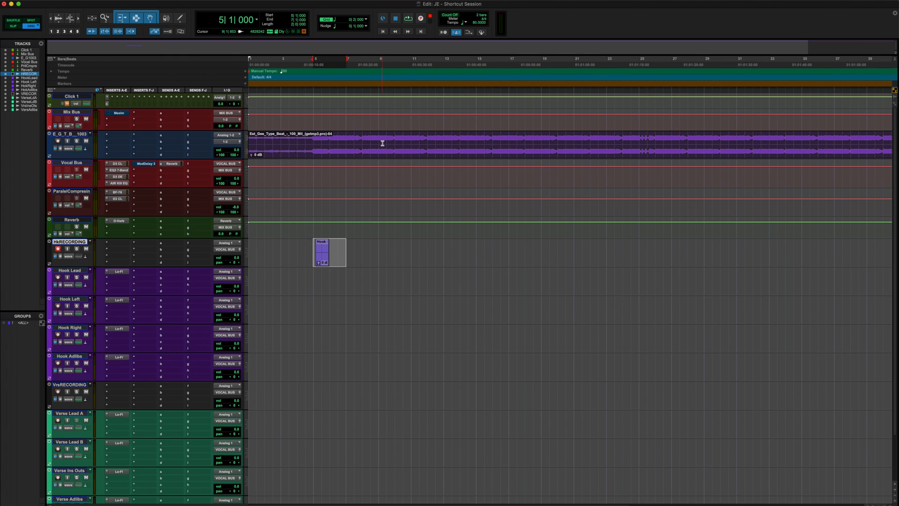
{"action": "left_click", "coordinate": [509, 58]}
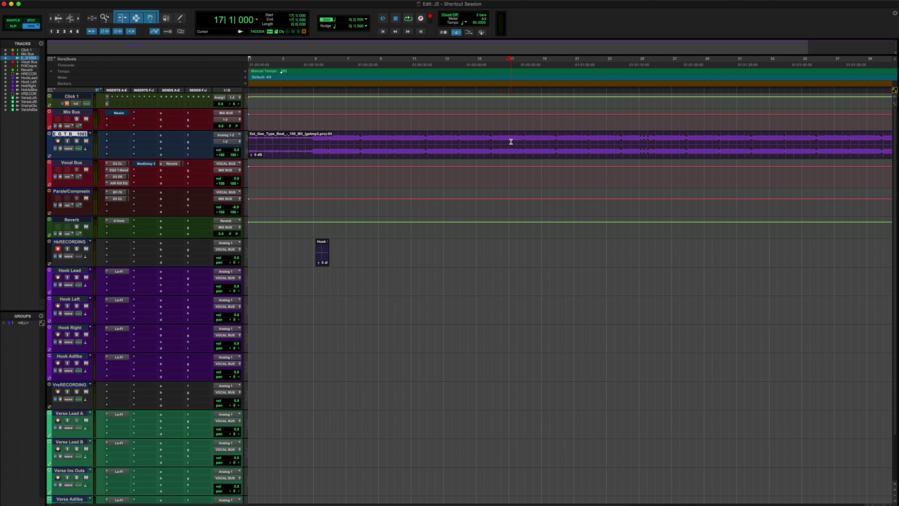
{"action": "left_click", "coordinate": [314, 248]}
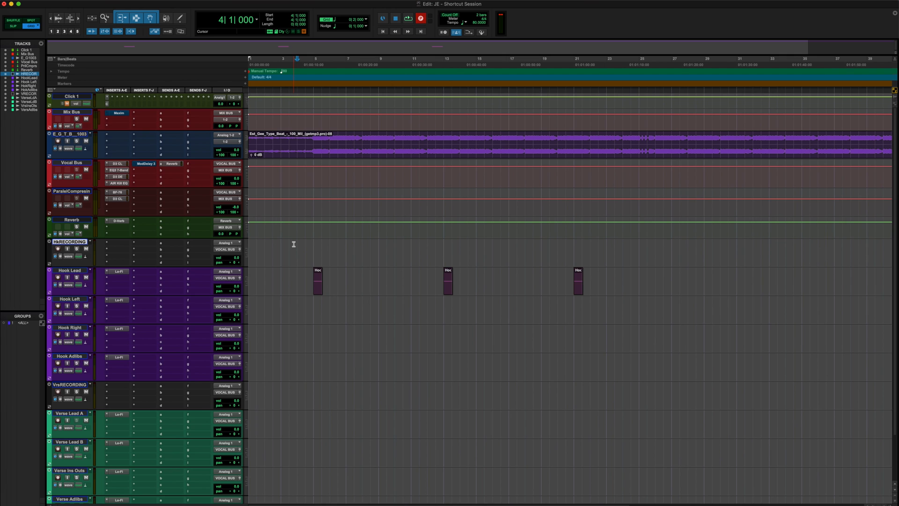
- Open File > Bounce Mix and set the MP3 bounce sample rate to 44.1 kHz
{"action": "left_click", "coordinate": [296, 247]}
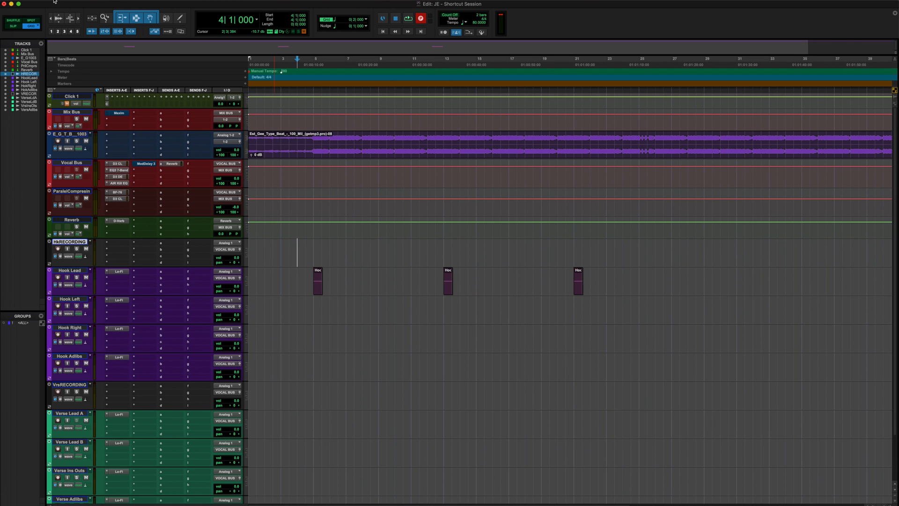
{"action": "left_click", "coordinate": [17, 3]}
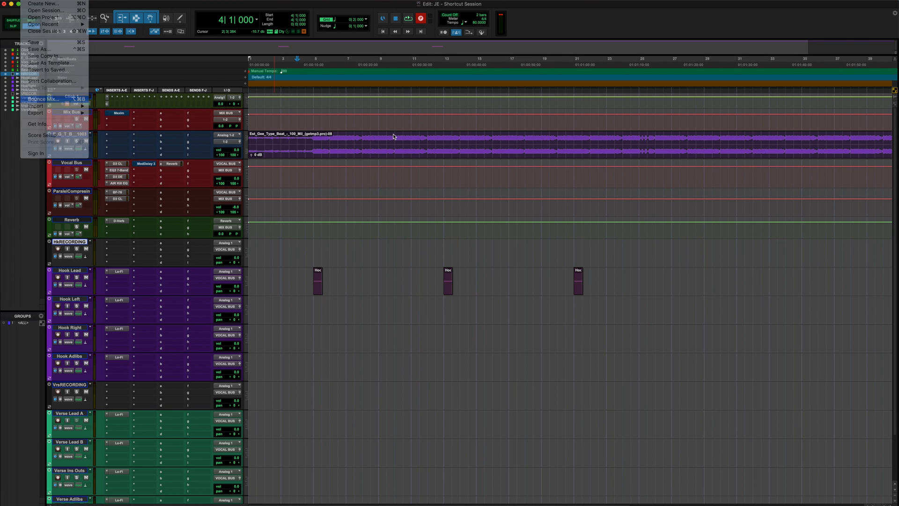
{"action": "left_click", "coordinate": [376, 227]}
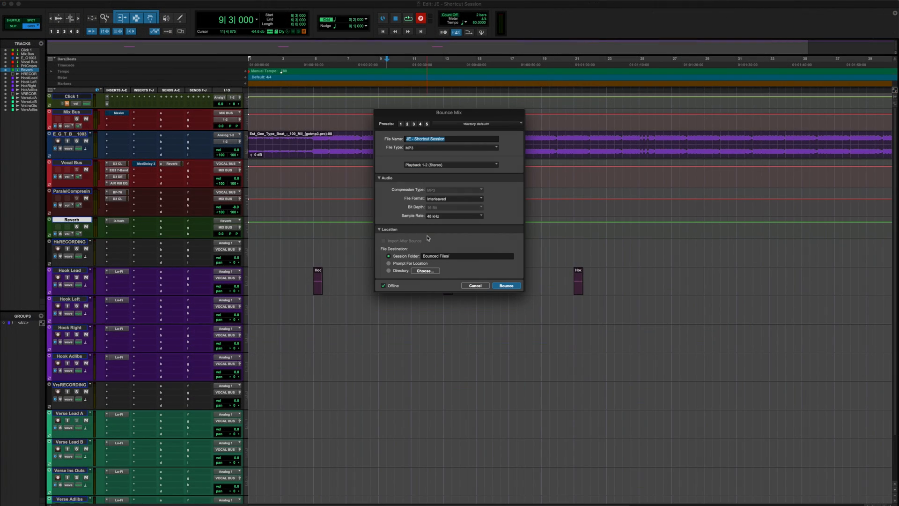
{"action": "mouse_move", "coordinate": [466, 243]}
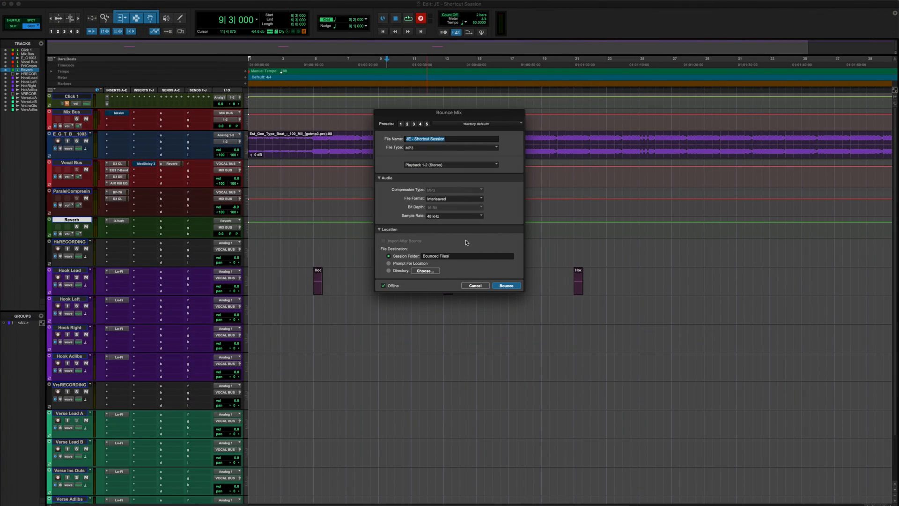
{"action": "left_click", "coordinate": [452, 216]}
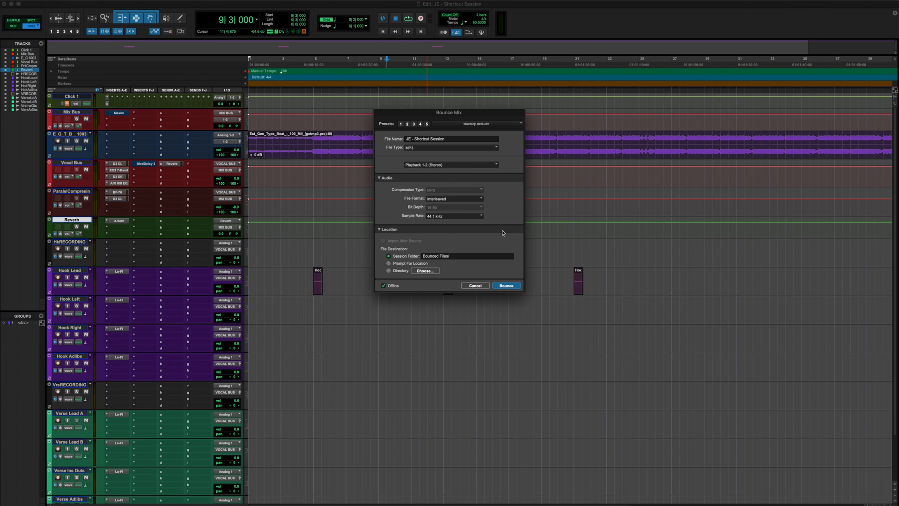